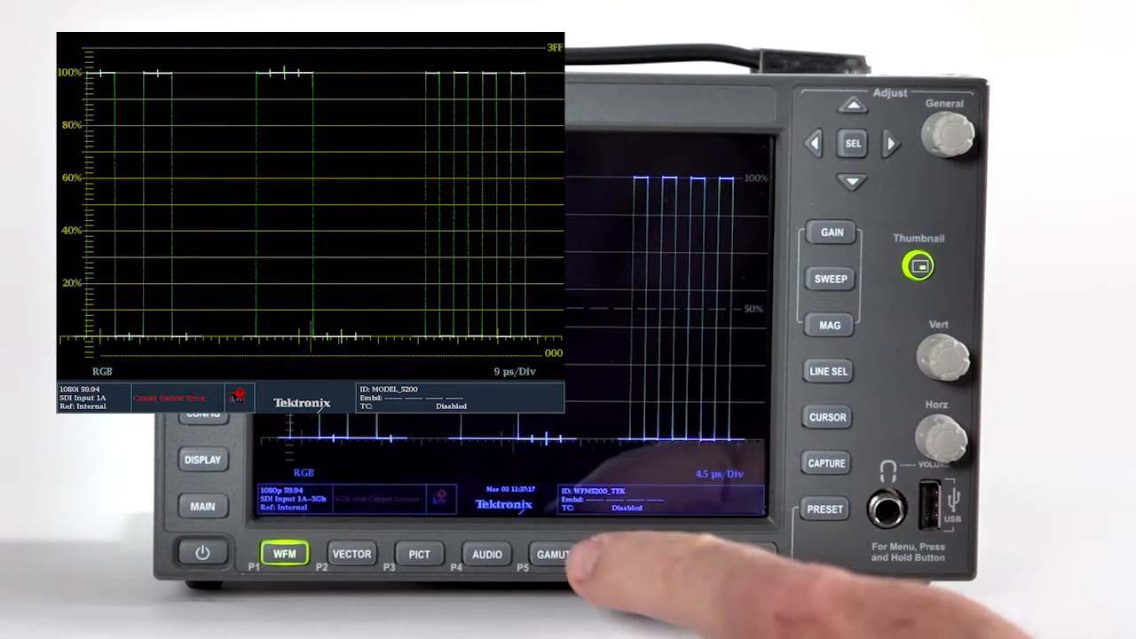
- Show the Gamut Diamond display and list its display types (Arrowhead, Spearhead, Diamond, Split Diamond)
{"action": "left_click", "coordinate": [554, 554]}
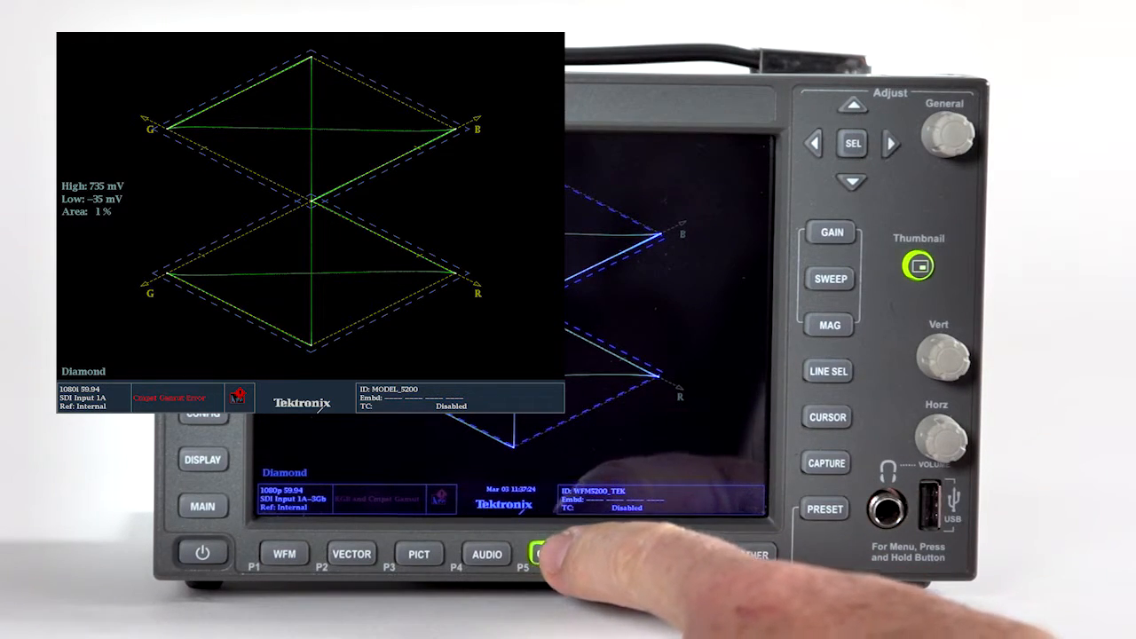
{"action": "left_click", "coordinate": [554, 553]}
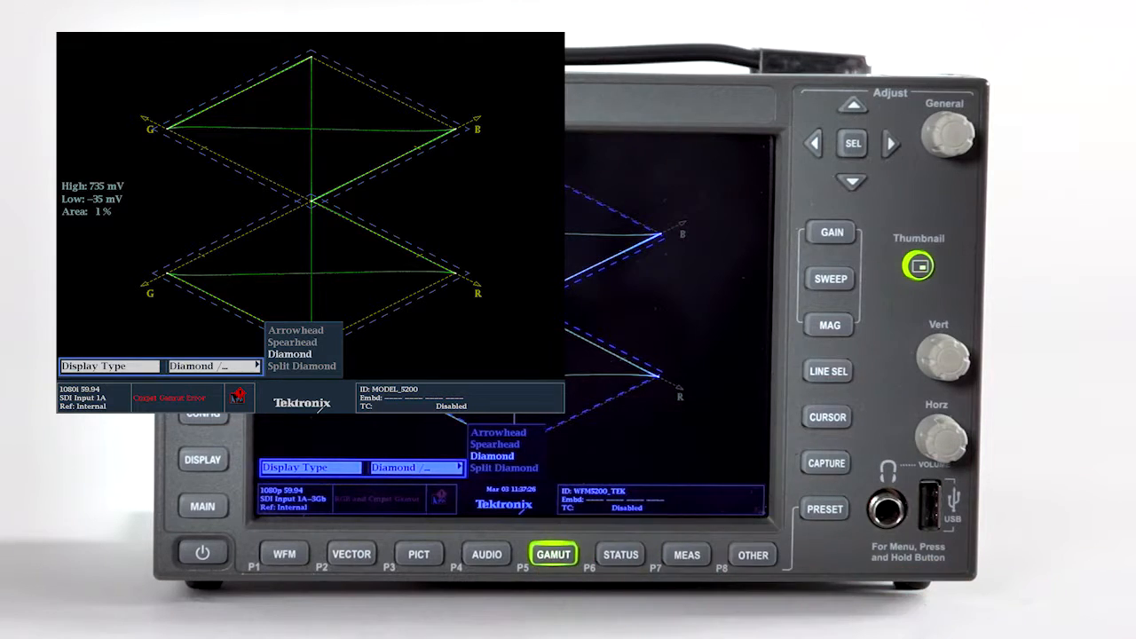